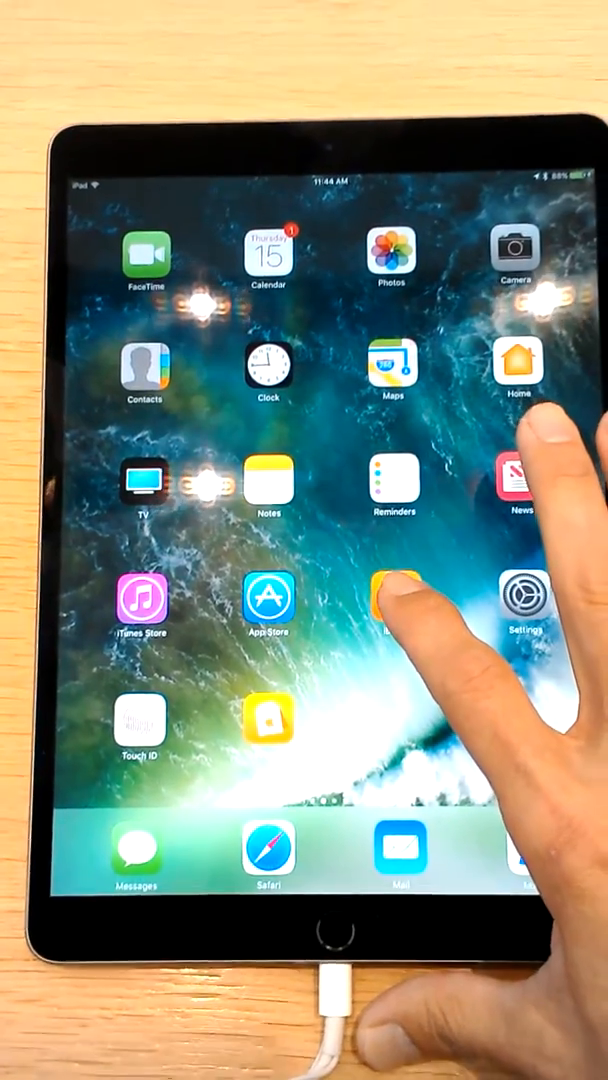
Launch Apple Books from the home screen icon.
left_click(390, 604)
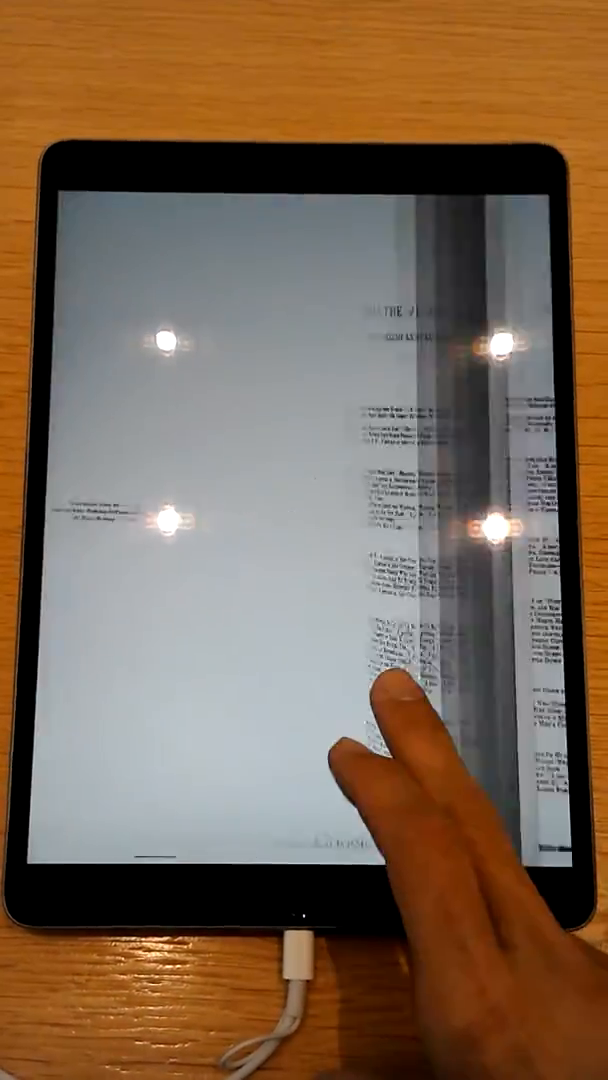
Leave the open scanned document and return to the All Books library grid.
scroll("down", 3)
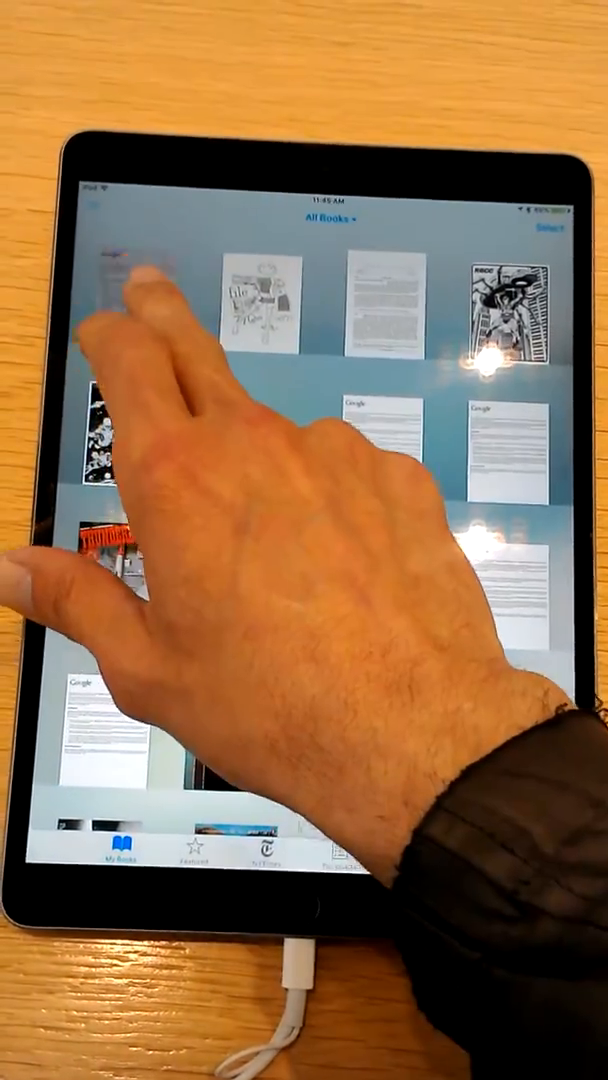
Open the vintage magazine from the library to its portrait photograph page.
left_click(120, 300)
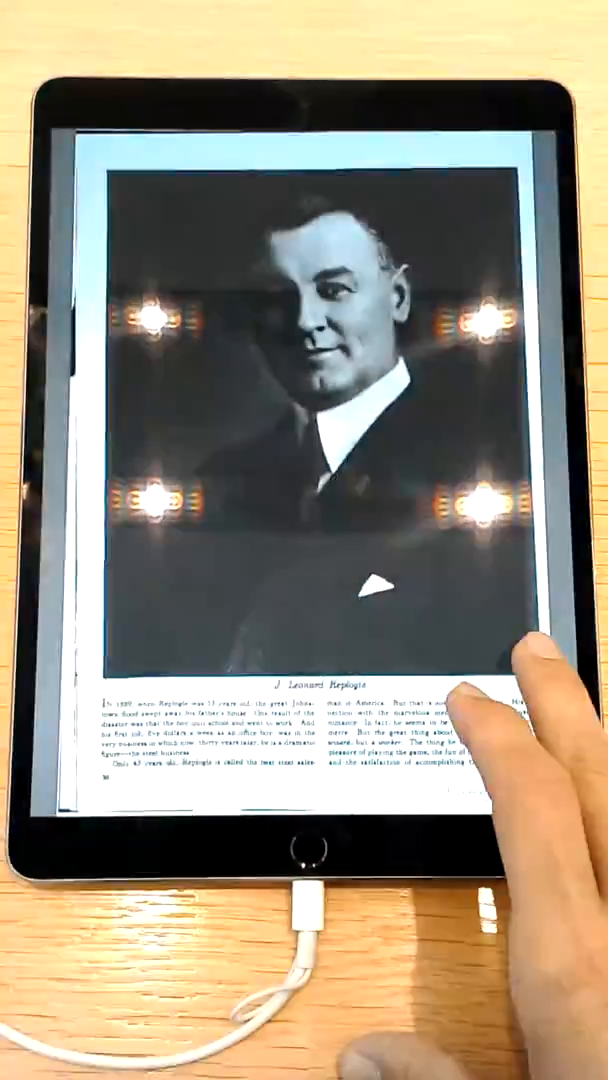
Page forward through several magazine articles, then return to the iPad home screen.
scroll("left", 3)
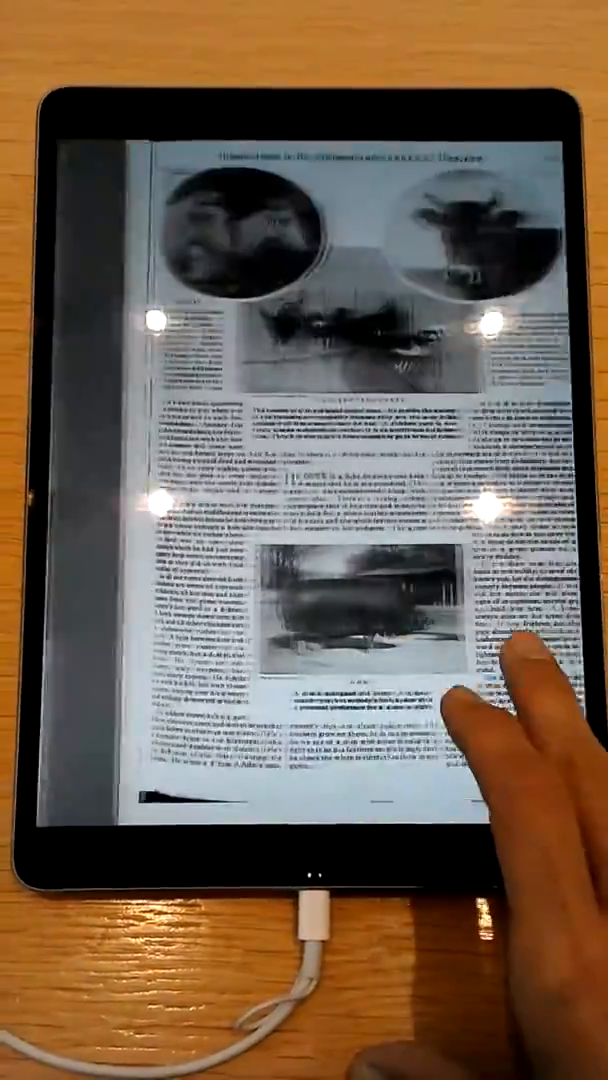
scroll("left", 3)
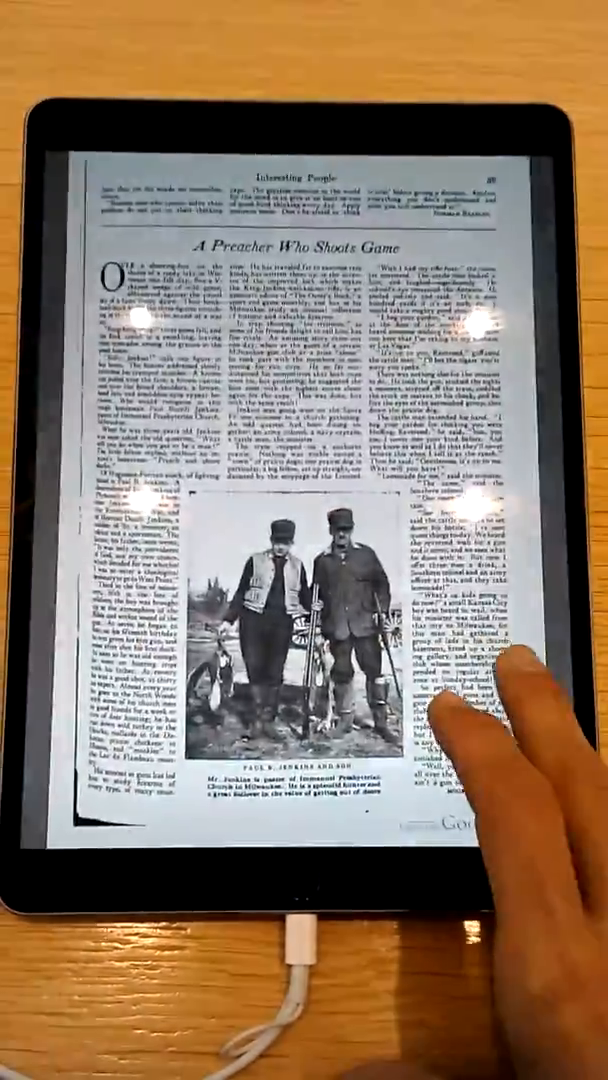
scroll("left", 3)
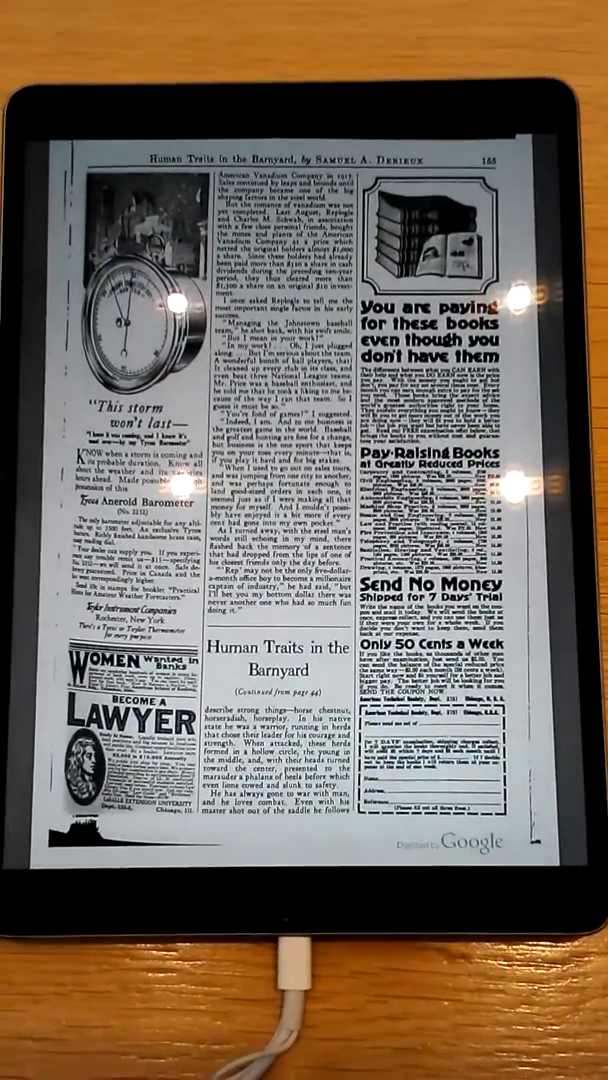
key("home")
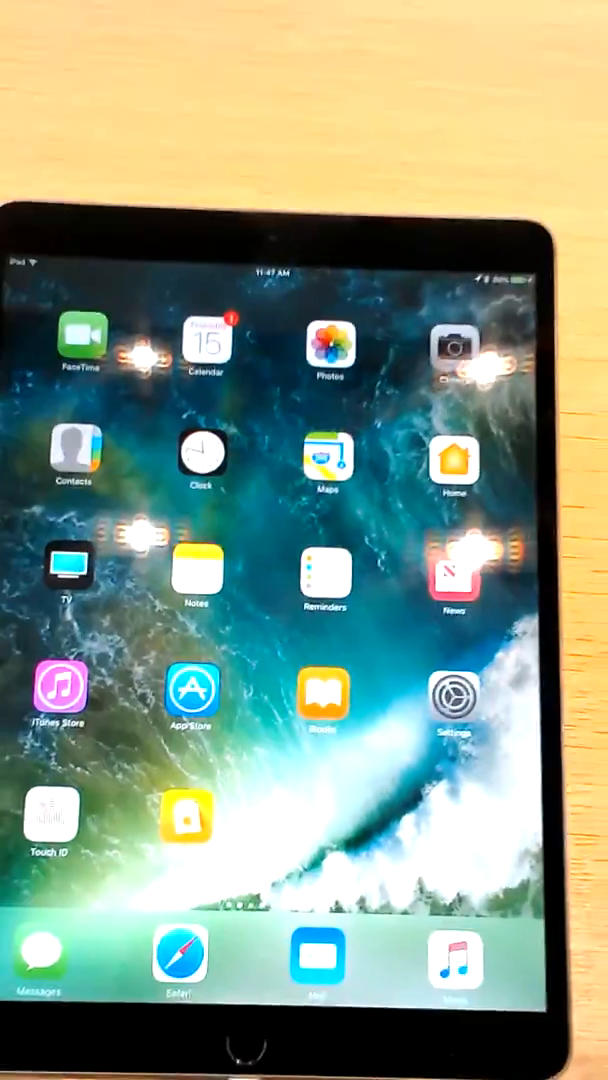